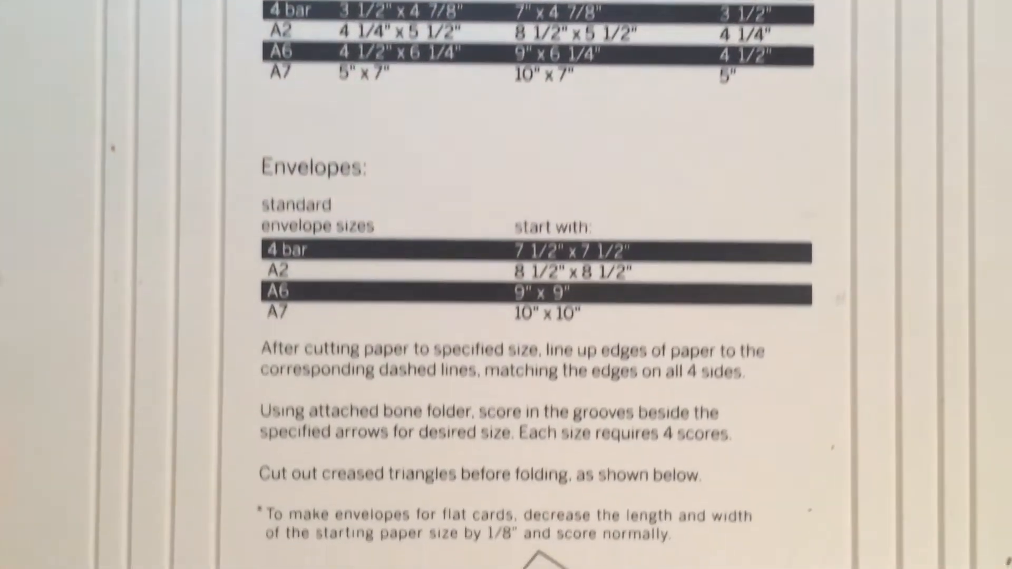
pyautogui.scroll(-3)
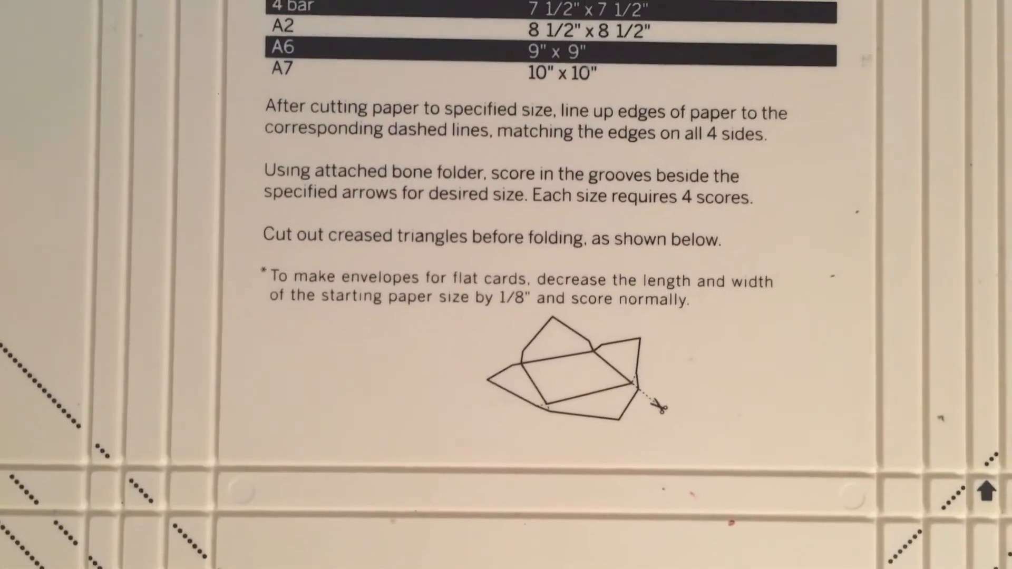